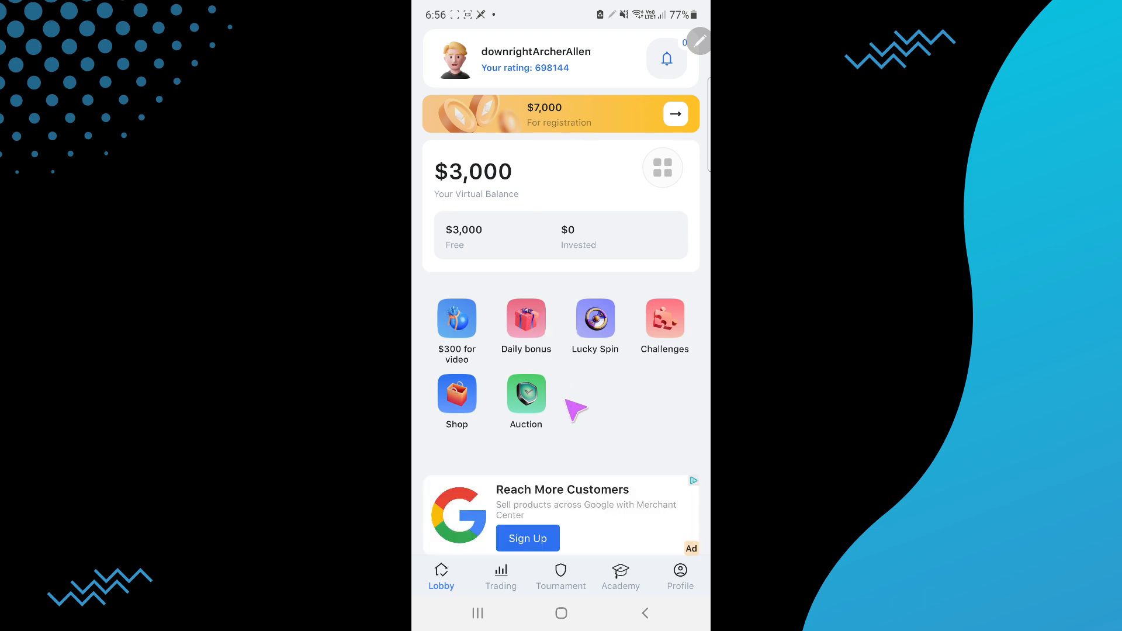
pyautogui.moveTo(516, 182)
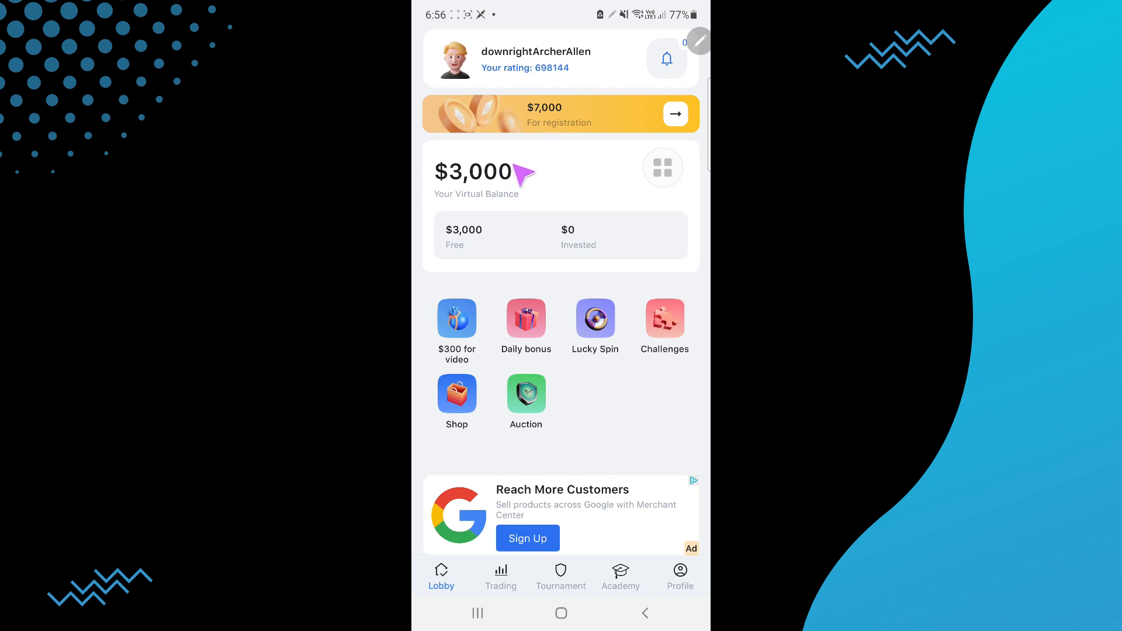
pyautogui.moveTo(519, 257)
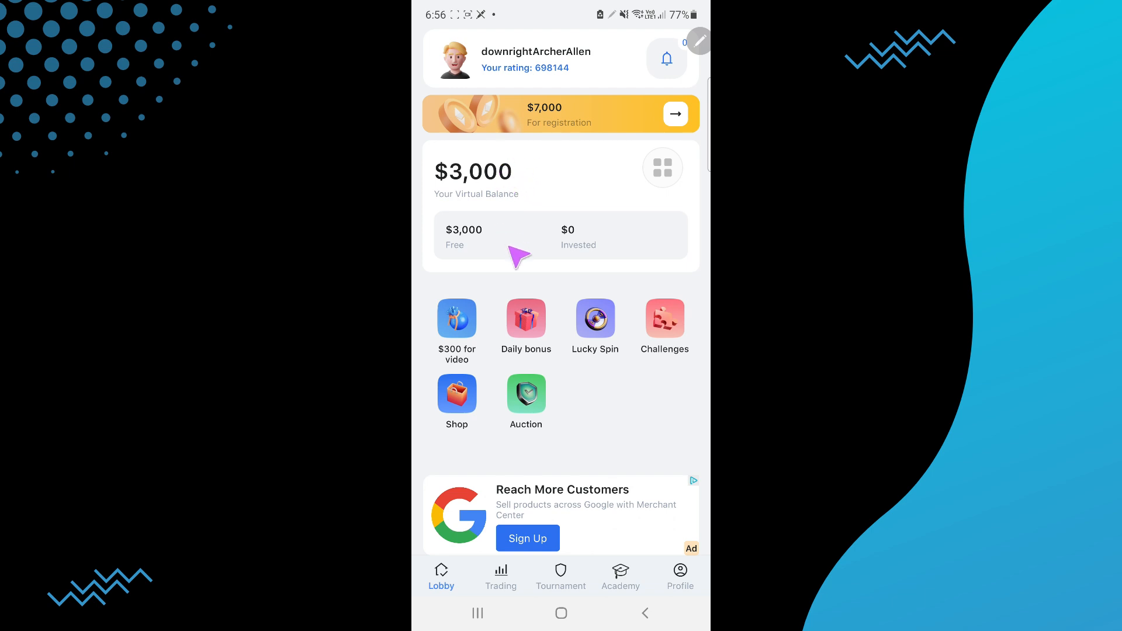
pyautogui.moveTo(519, 174)
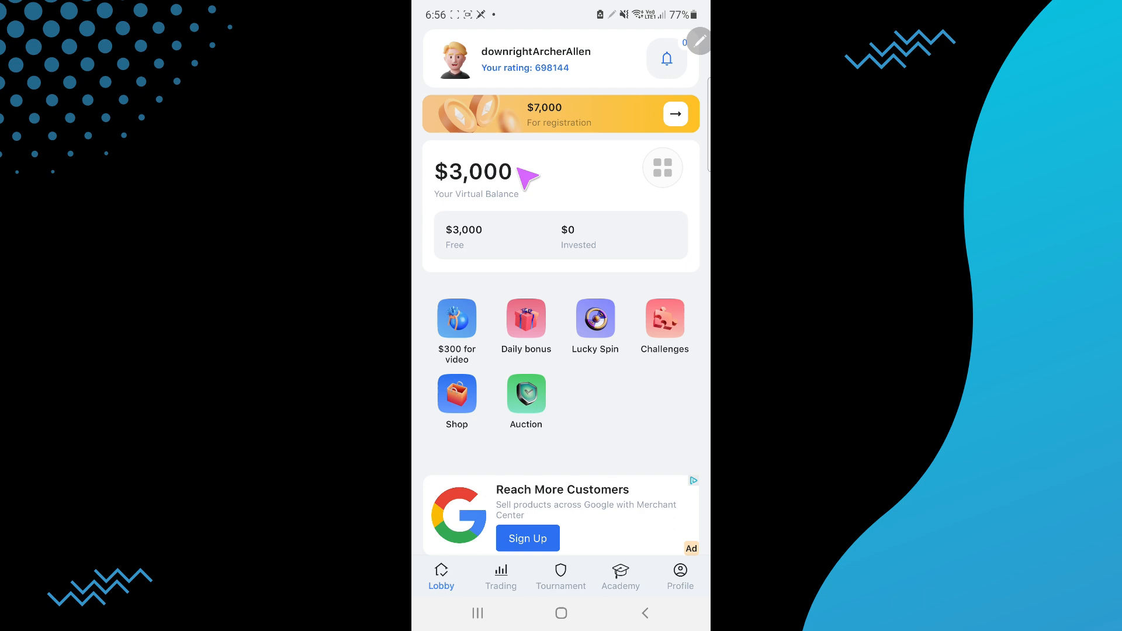
# Switch from the lobby's $3,000 virtual balance to the Trading market list of coin prices.
pyautogui.click(501, 576)
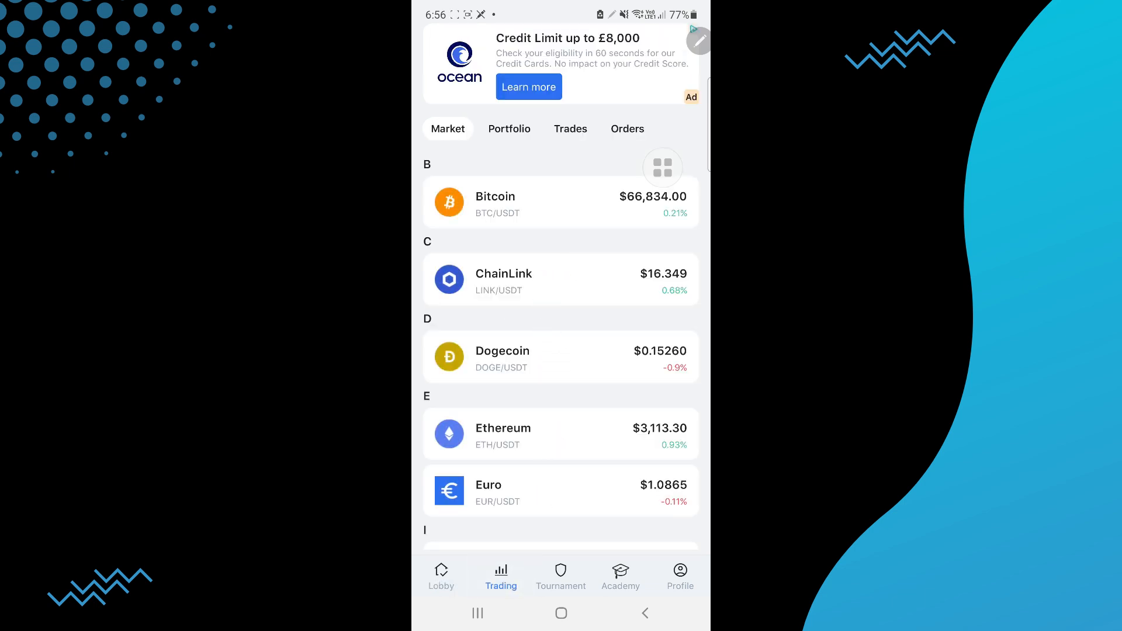
# Visit the Weekly Tournament page, then move on to the Academy lessons list.
pyautogui.click(560, 575)
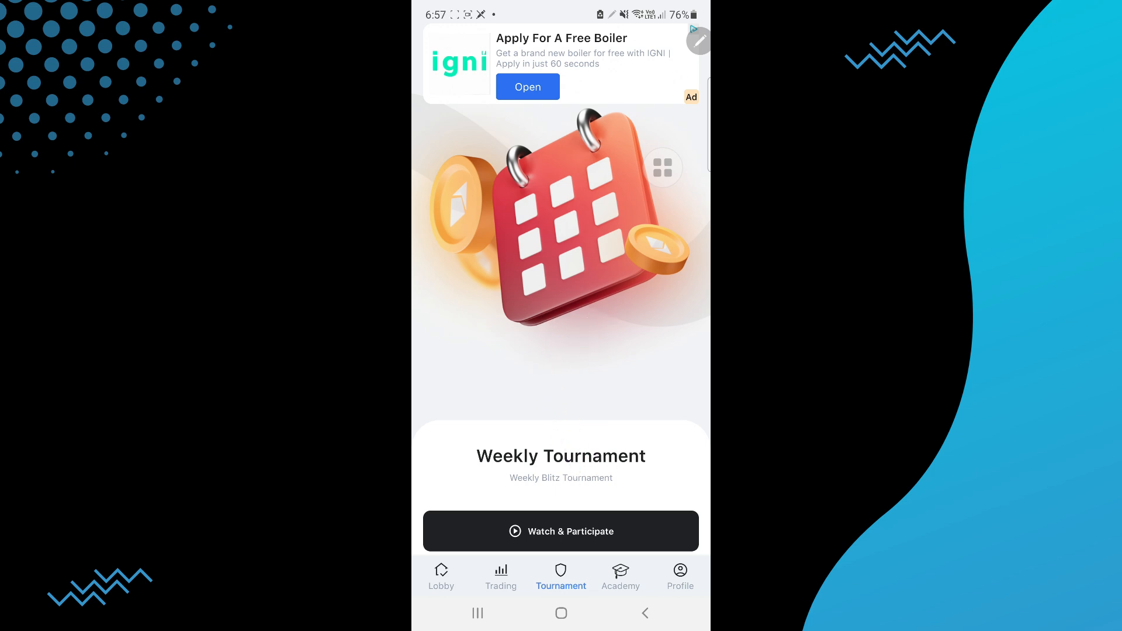
pyautogui.click(619, 577)
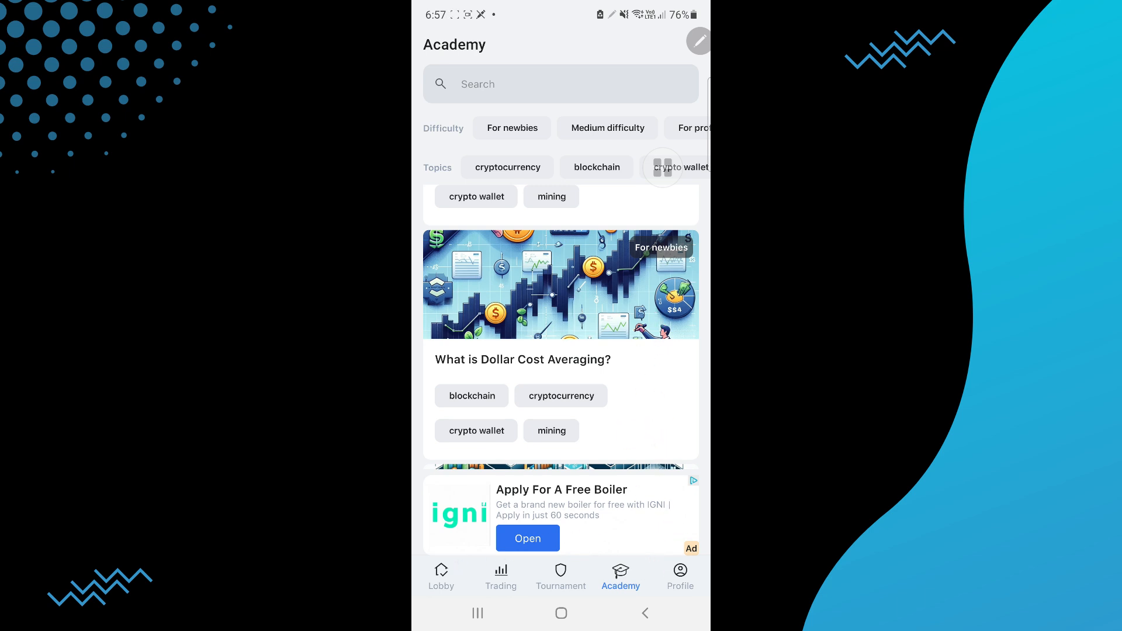
# Return through the Trading market list to the Lobby, then exit to the phone's home screen.
pyautogui.click(500, 577)
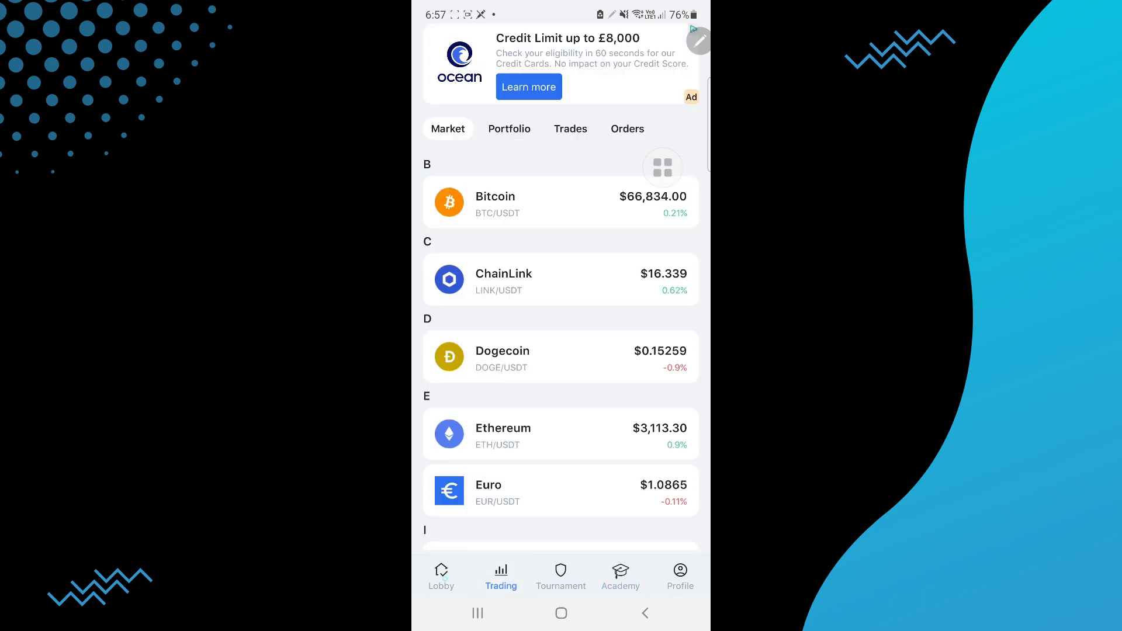
pyautogui.click(441, 576)
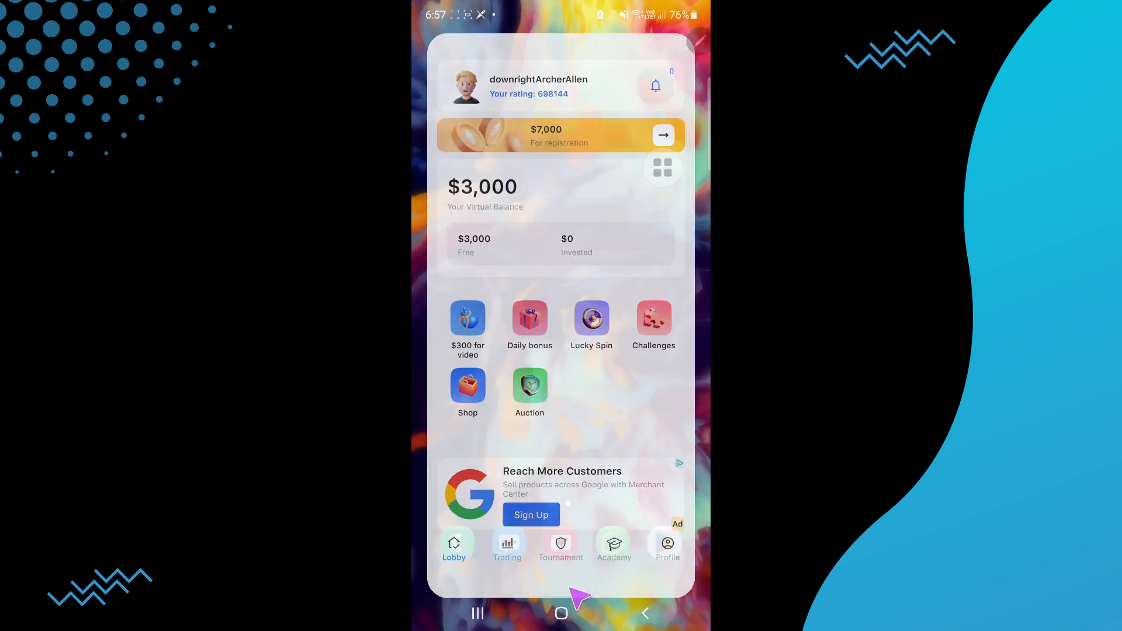
pyautogui.click(562, 614)
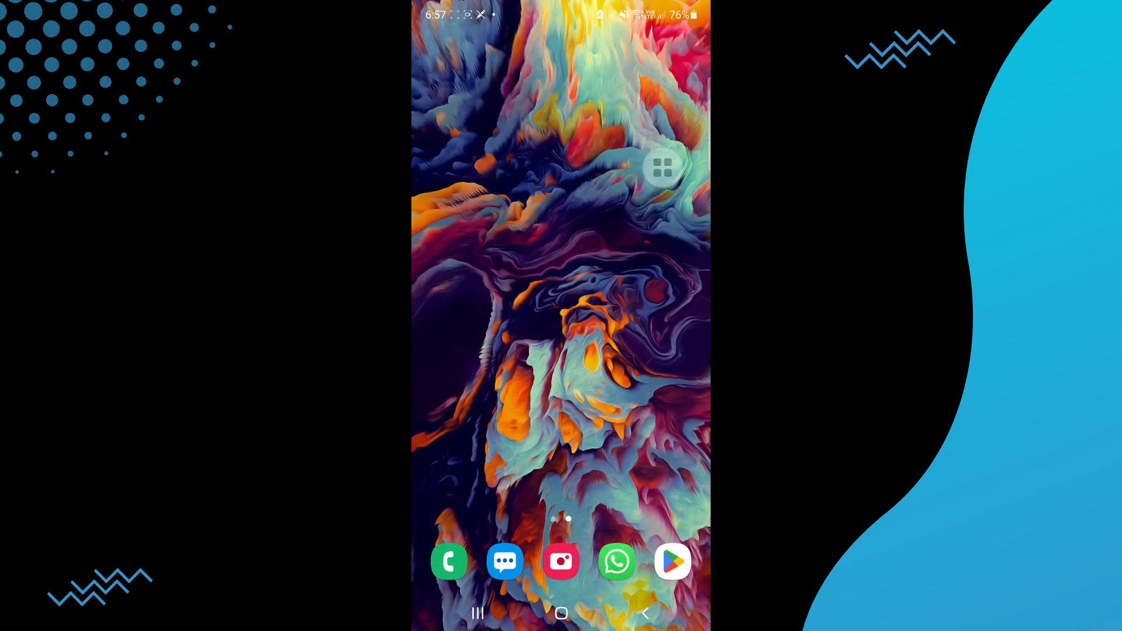